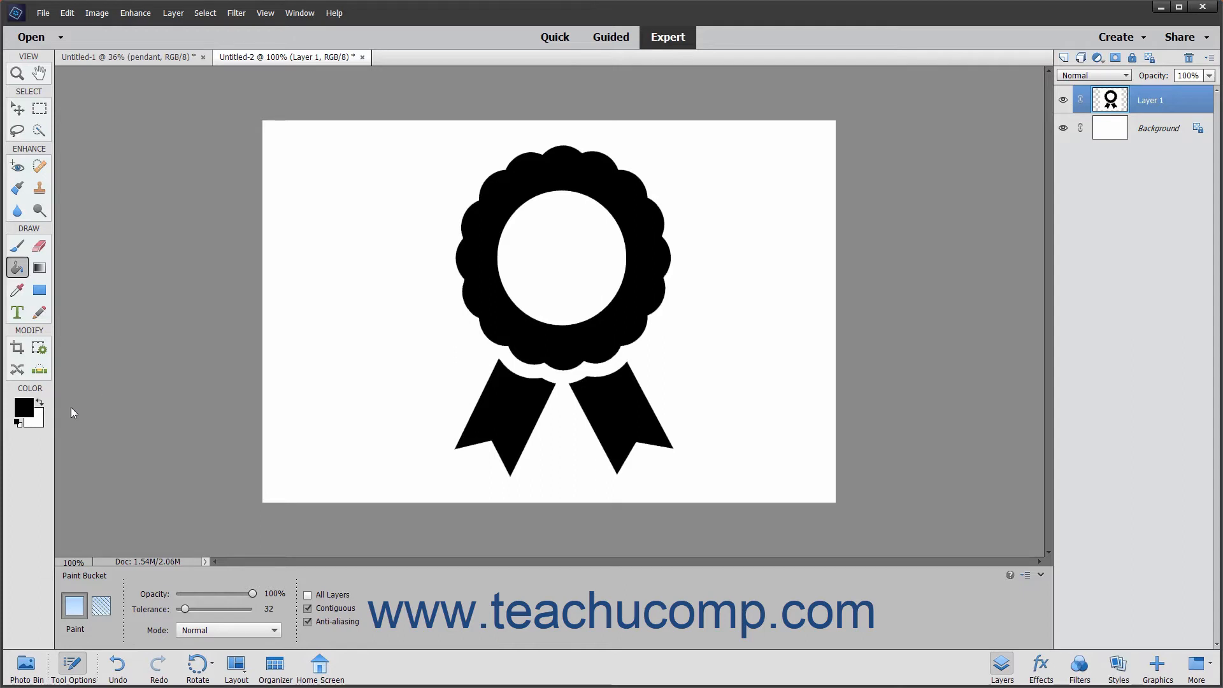
pyautogui.moveTo(44, 429)
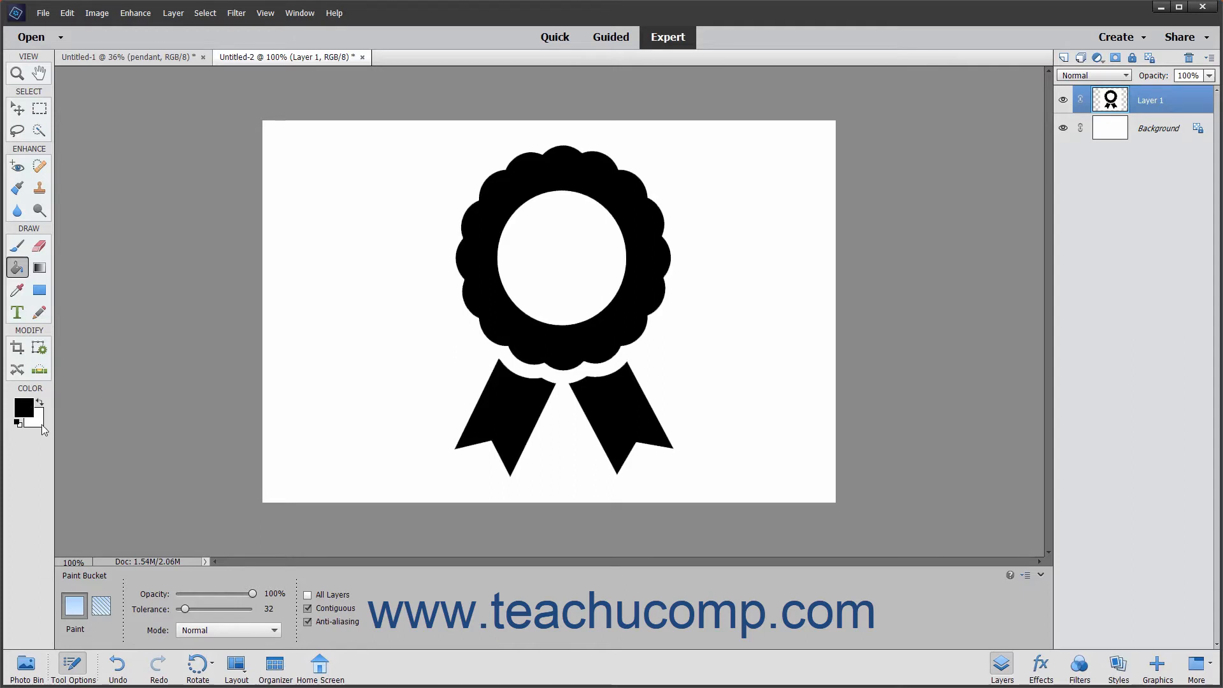
pyautogui.moveTo(22, 408)
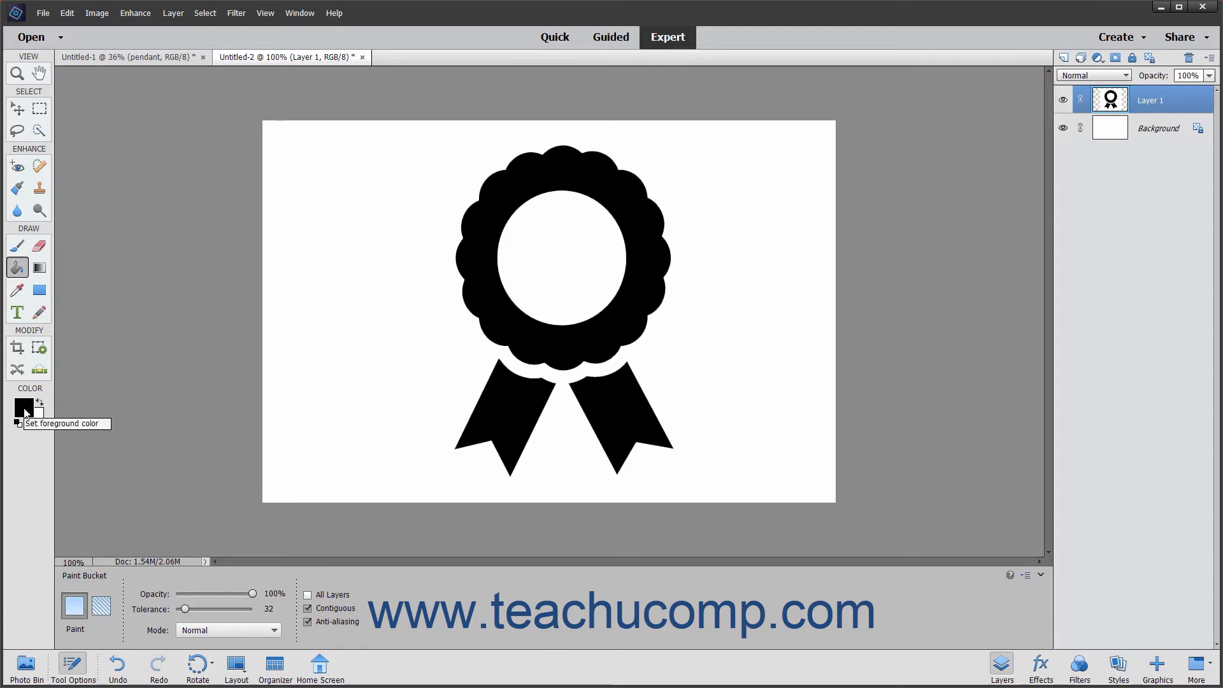
# Step: Bring up the Color Picker for the foreground colour, currently black
pyautogui.click(23, 409)
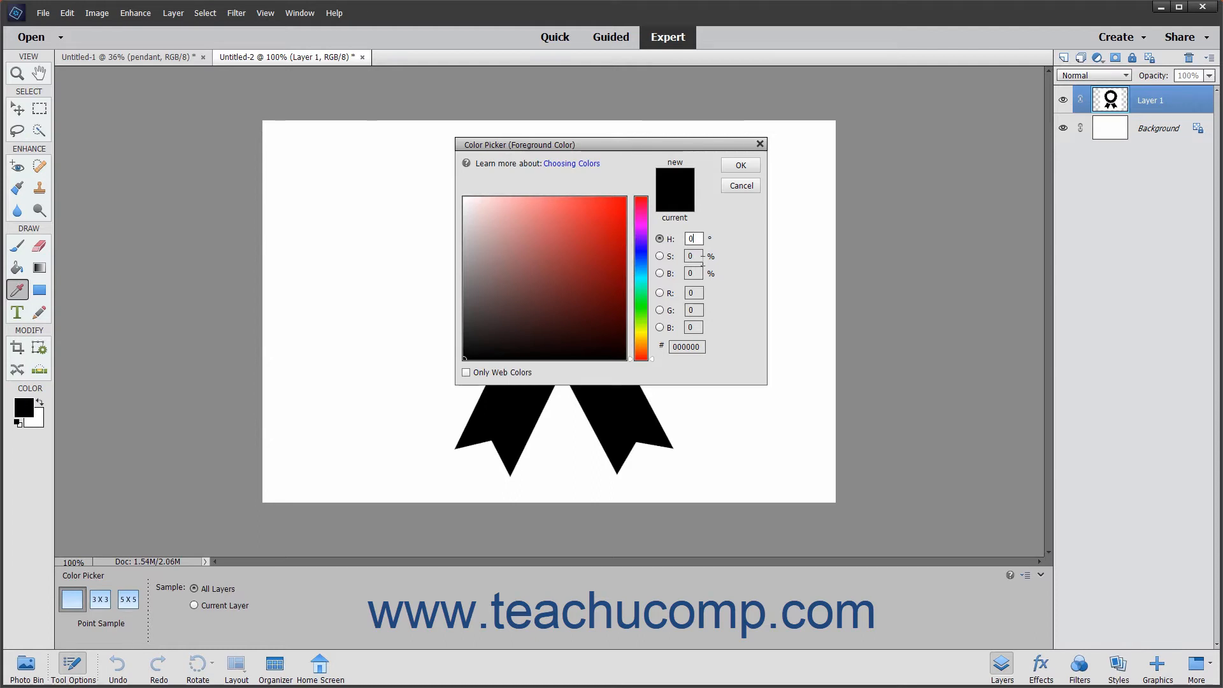
# Step: Choose a bright magenta (#ce1fd4) as the new foreground colour via the hue slider and colour field
pyautogui.click(692, 293)
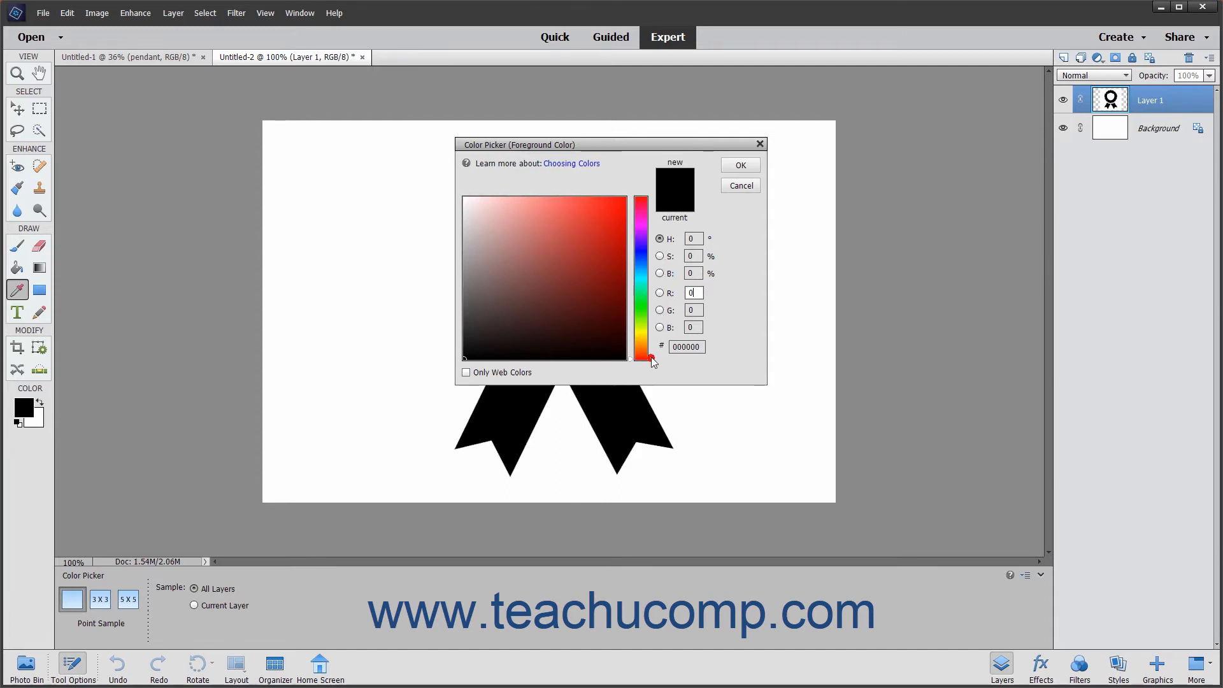
pyautogui.click(641, 209)
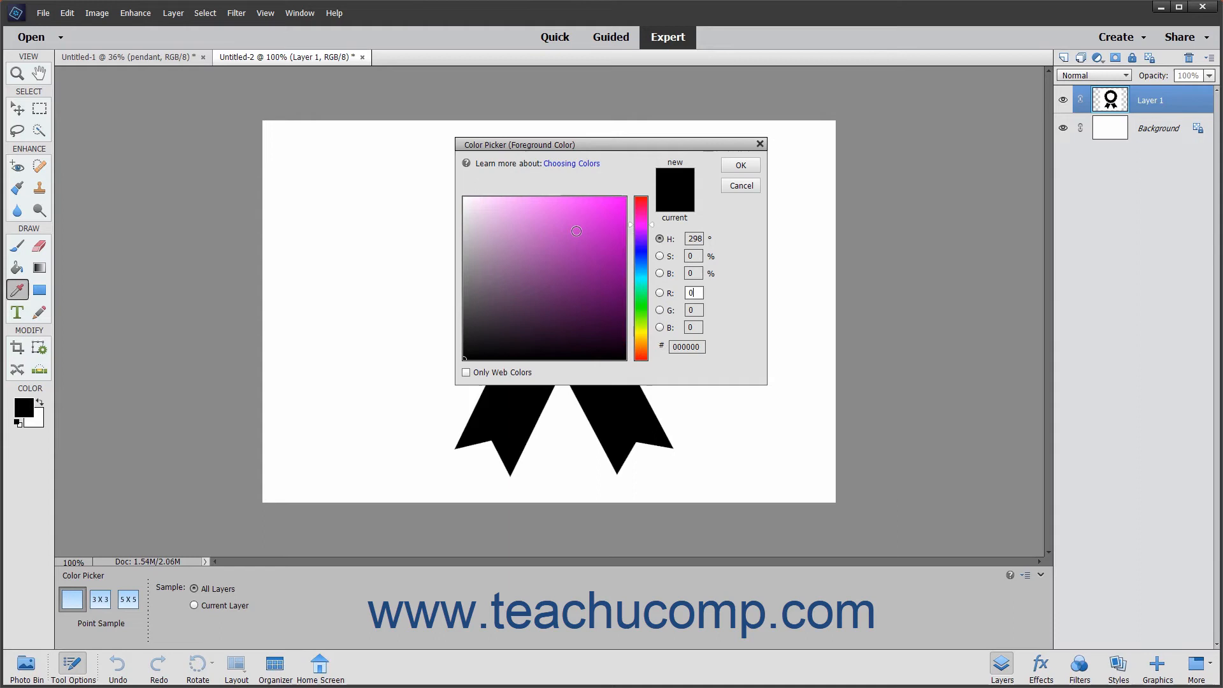
pyautogui.click(608, 229)
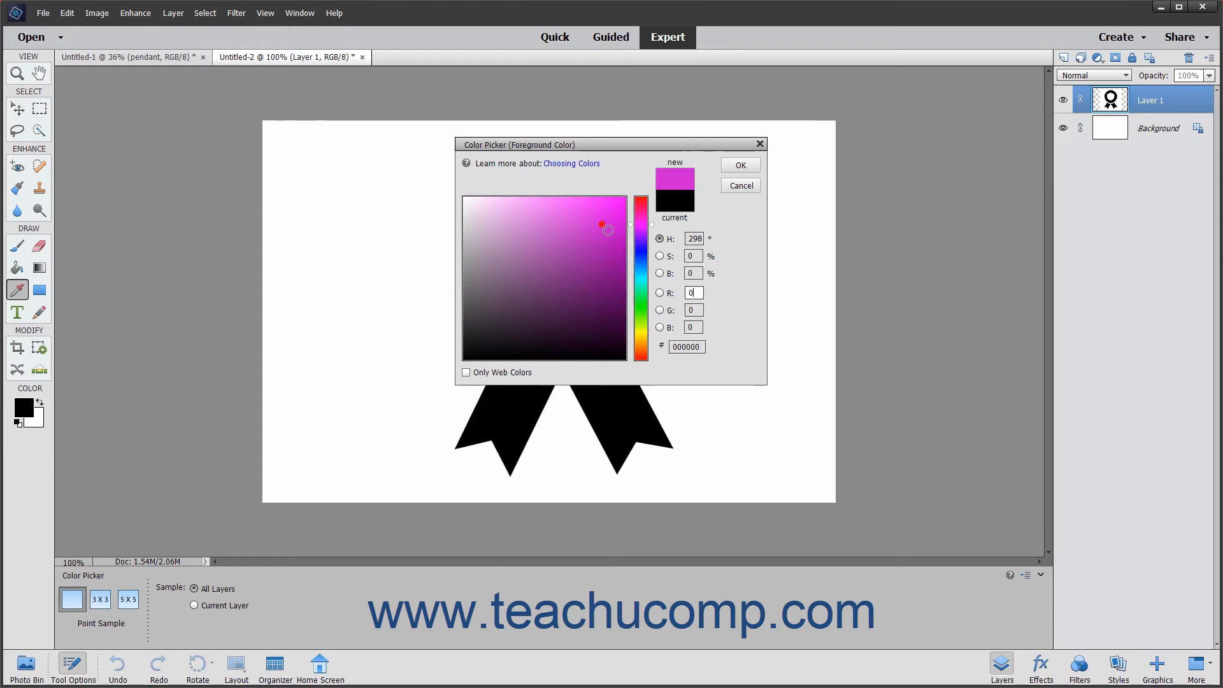
pyautogui.click(607, 227)
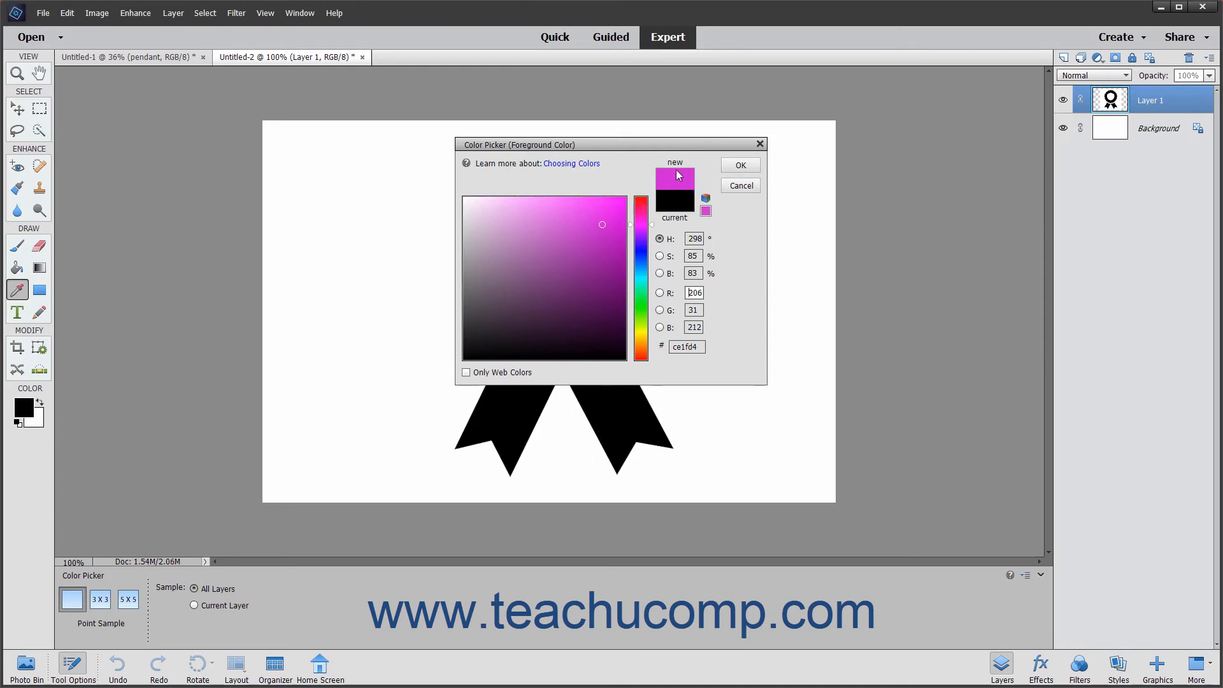
pyautogui.moveTo(677, 186)
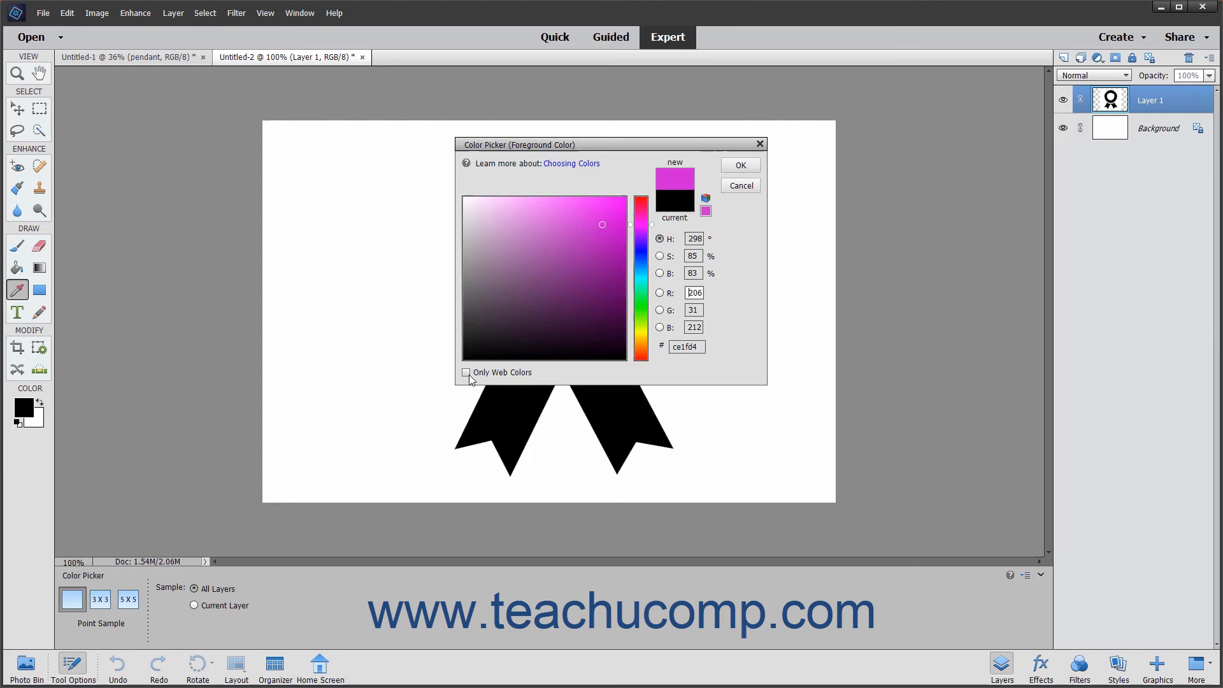
# Step: Toggle Only Web Colors on and off, leaving the web-safe magenta #cc33cc selected
pyautogui.click(466, 372)
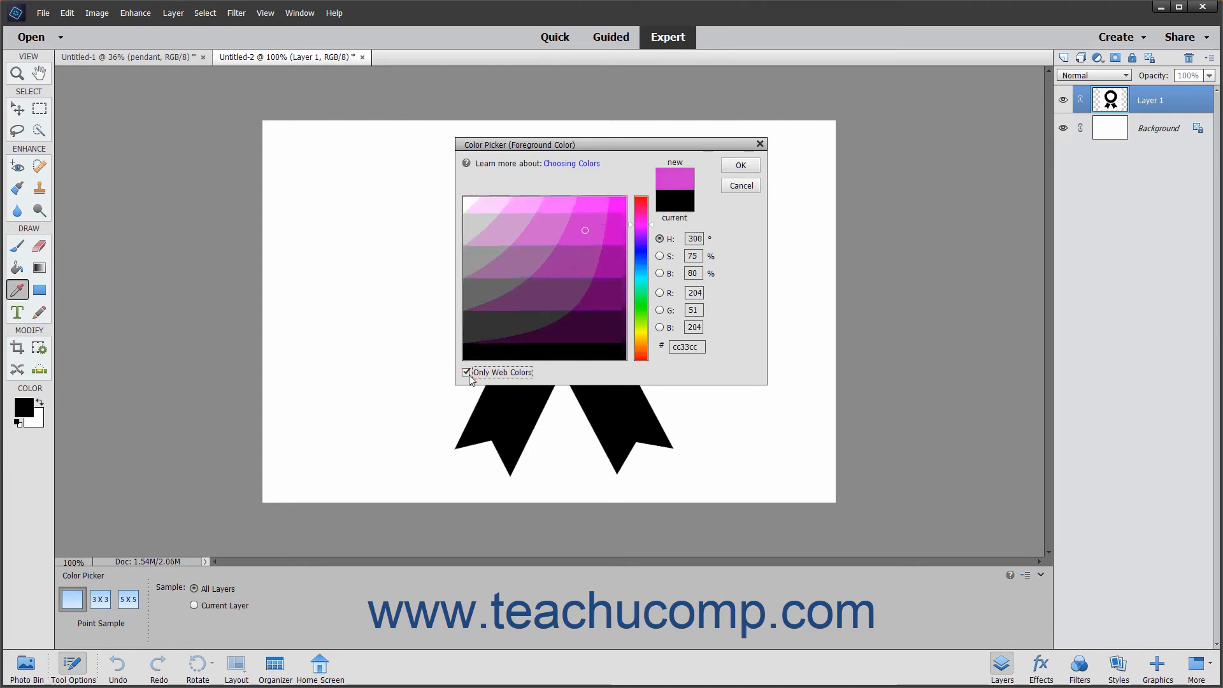
pyautogui.click(467, 371)
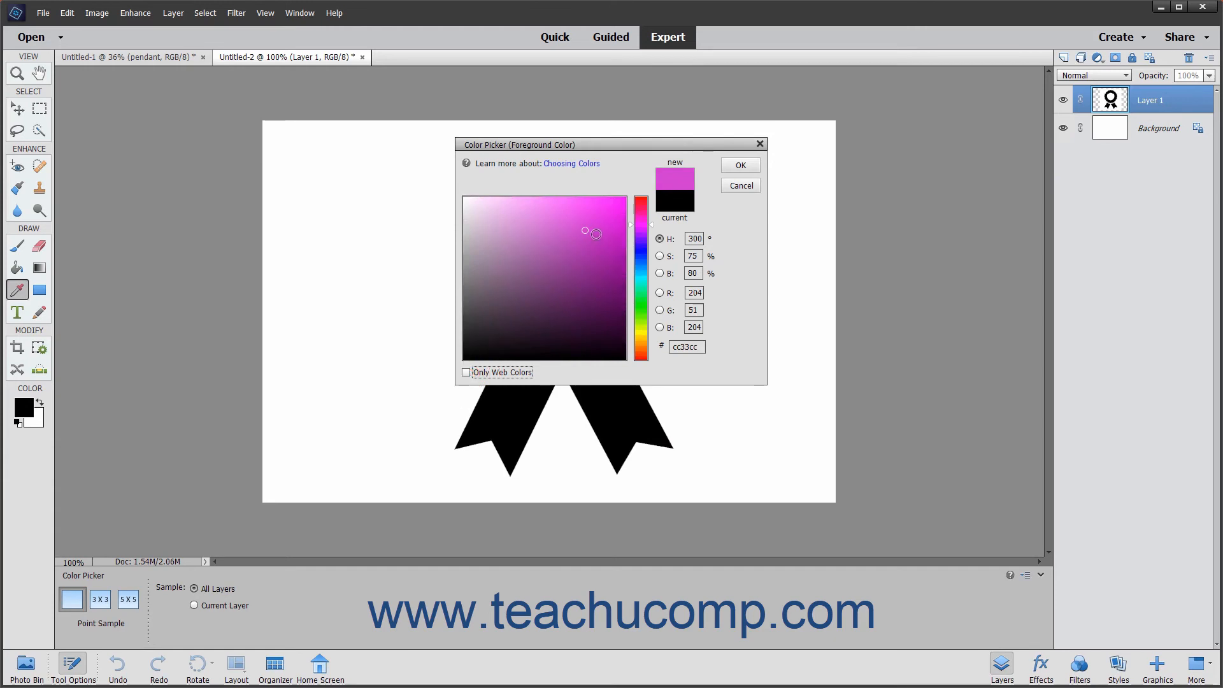
pyautogui.click(597, 228)
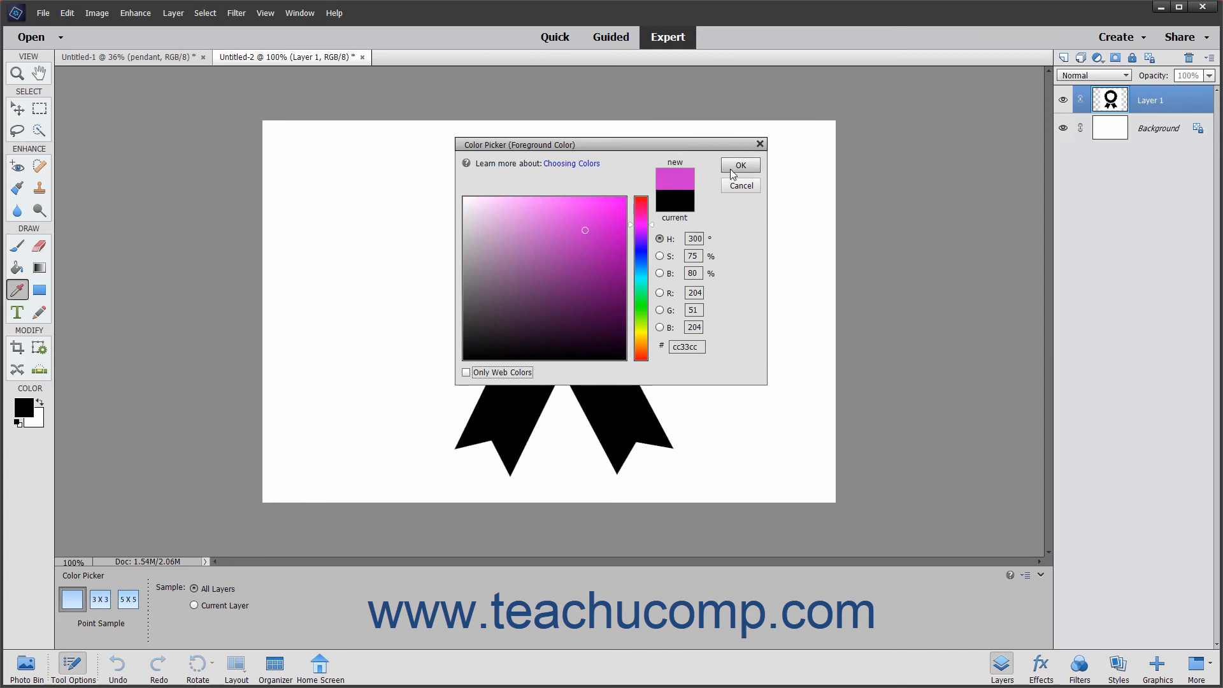
# Step: Confirm the magenta and fill the ribbon's white centre circle with the Paint Bucket
pyautogui.click(737, 164)
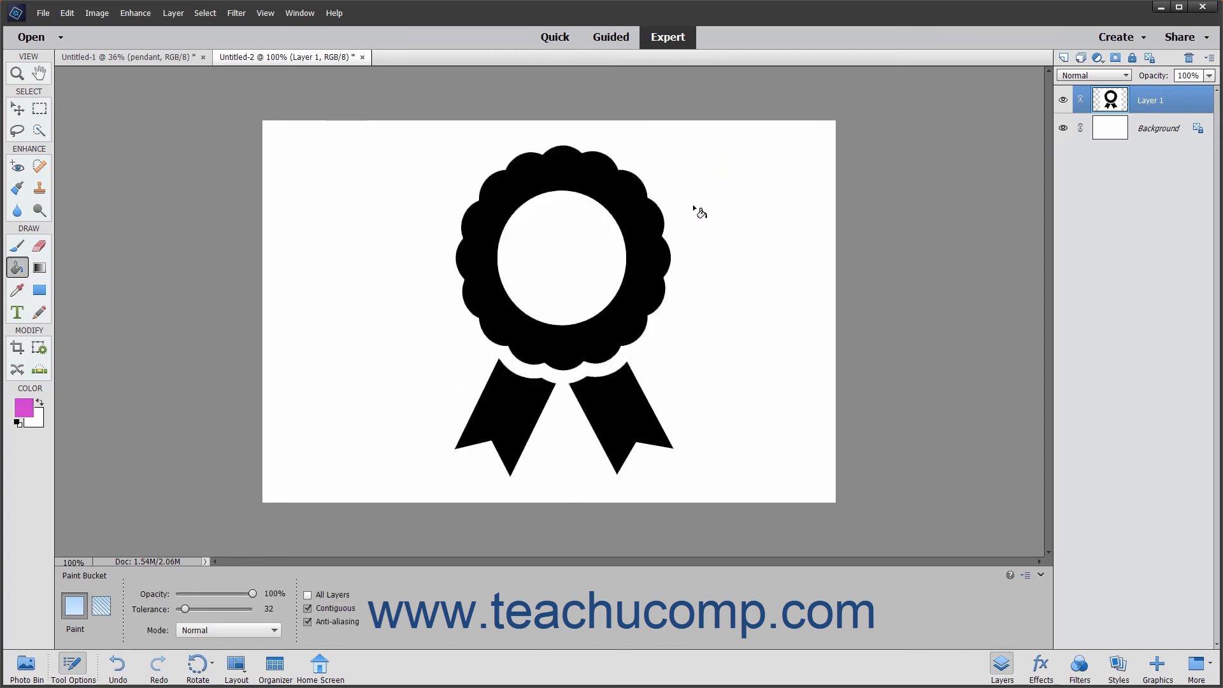
pyautogui.click(573, 249)
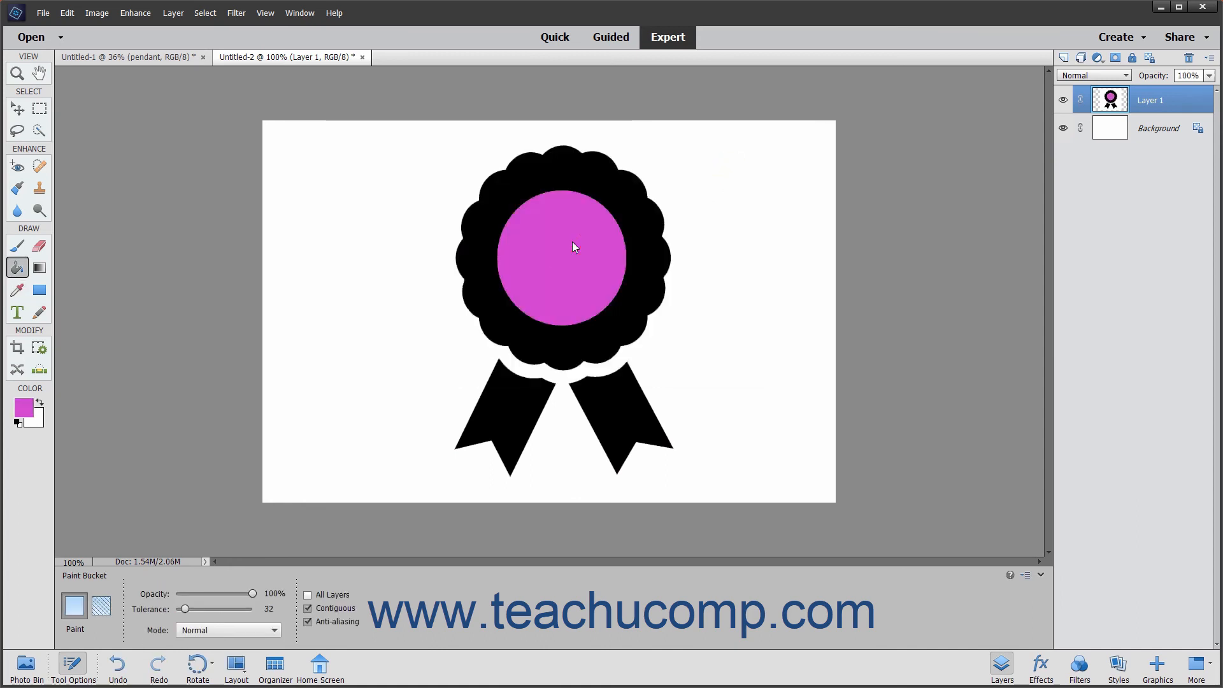